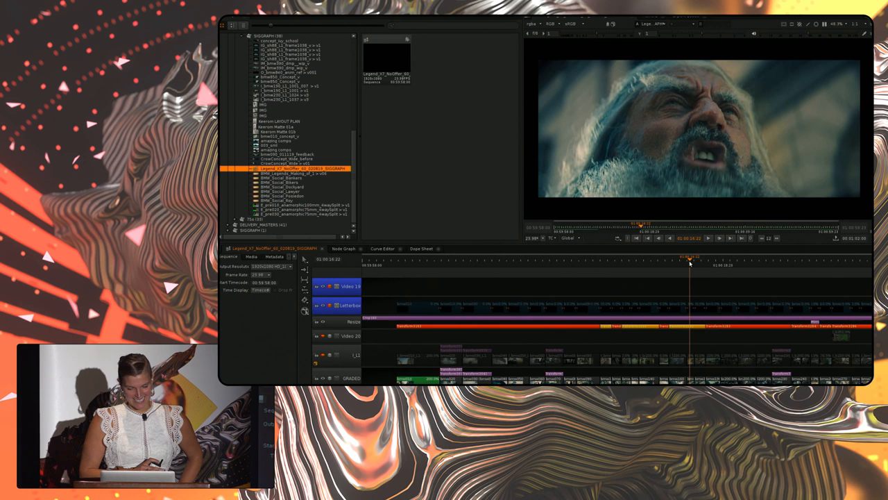
- Play back the conformed multi-track ad sequence so its shots run through the viewer
click(679, 262)
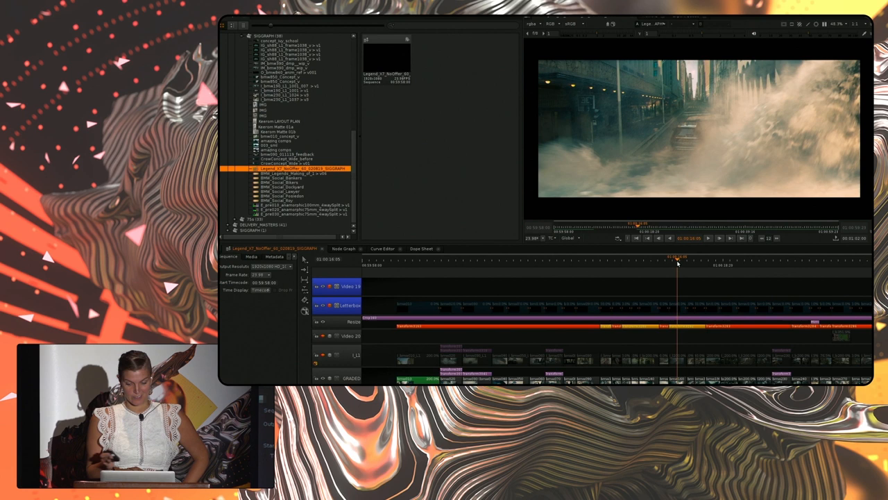